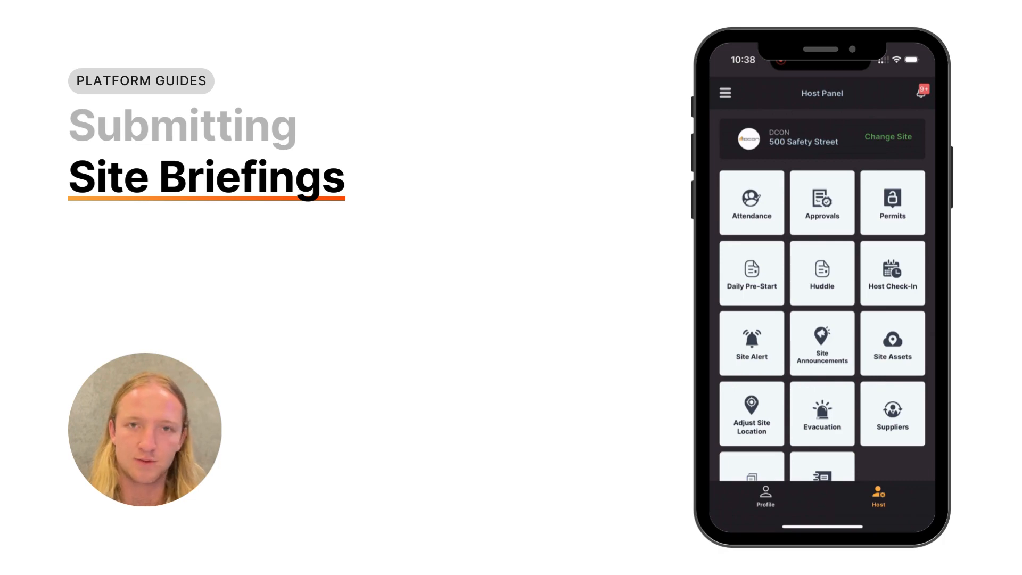
Start a new version of the Daily Pre-Start briefing from the Host Panel
{"action": "left_click", "coordinate": [751, 270]}
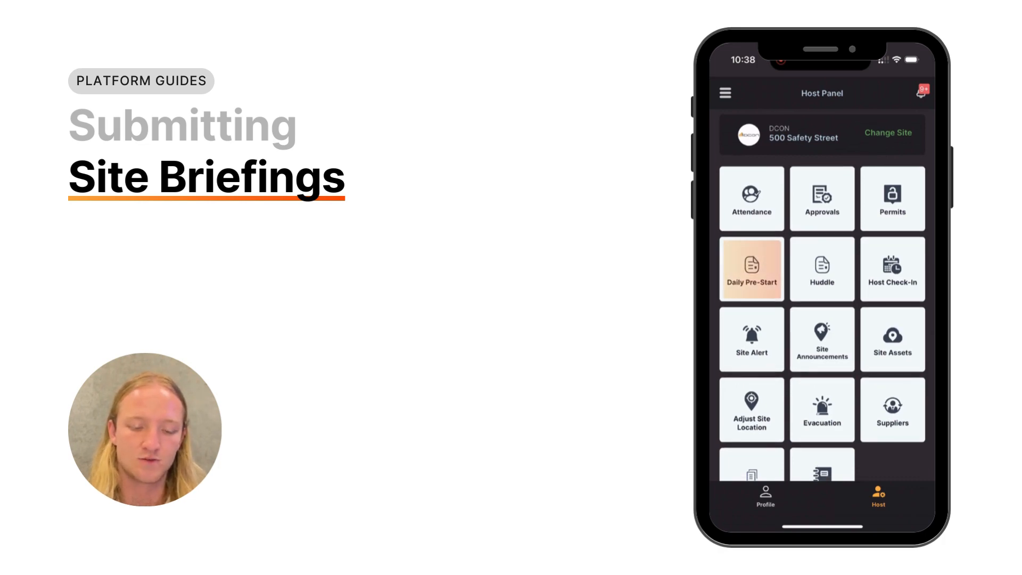
{"action": "left_click", "coordinate": [752, 269]}
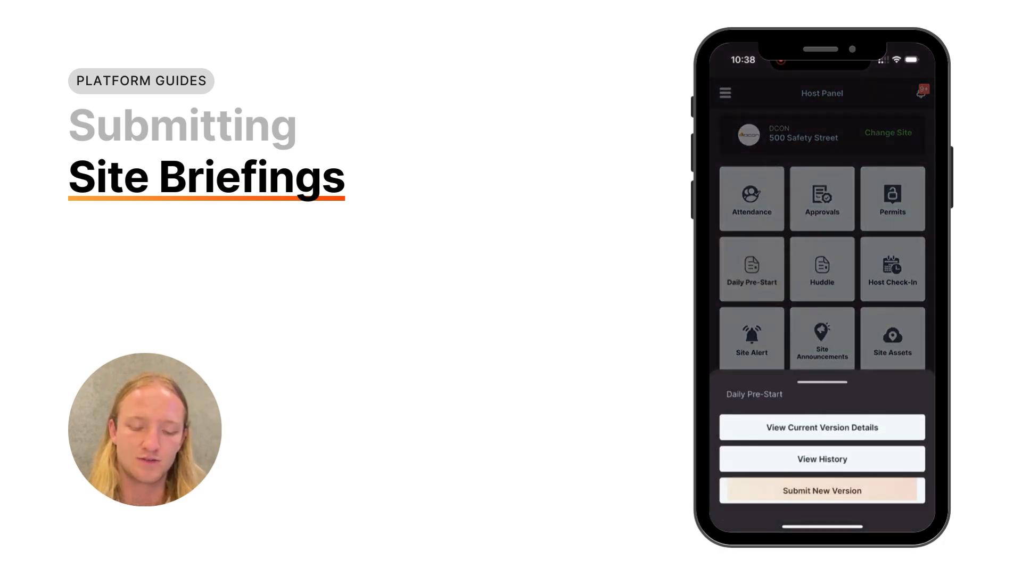
{"action": "left_click", "coordinate": [822, 490]}
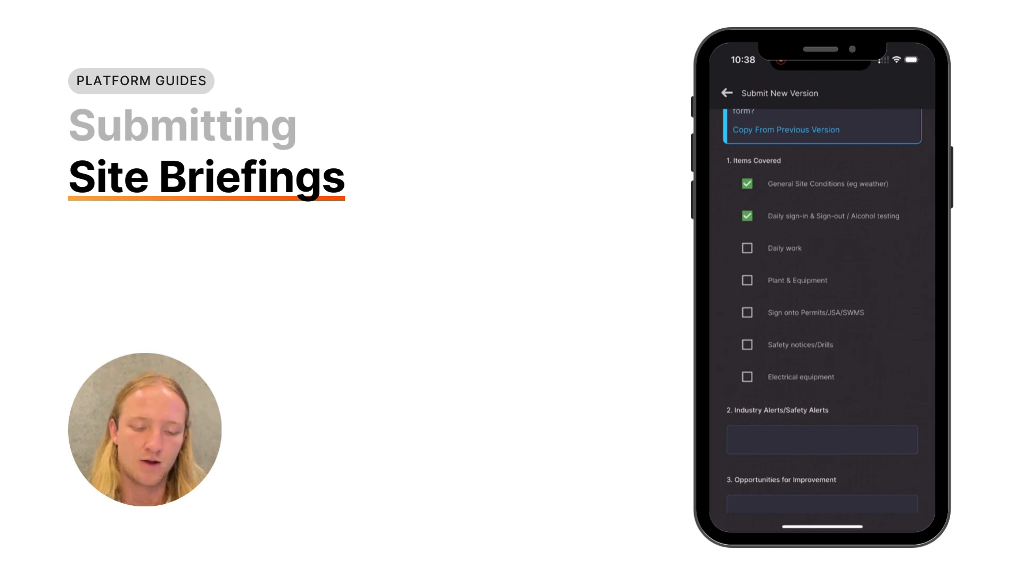
Scroll down the form to the Safety Alerts and Opportunities for Improvement fields
{"action": "scroll", "scroll_direction": "down", "scroll_amount": 3}
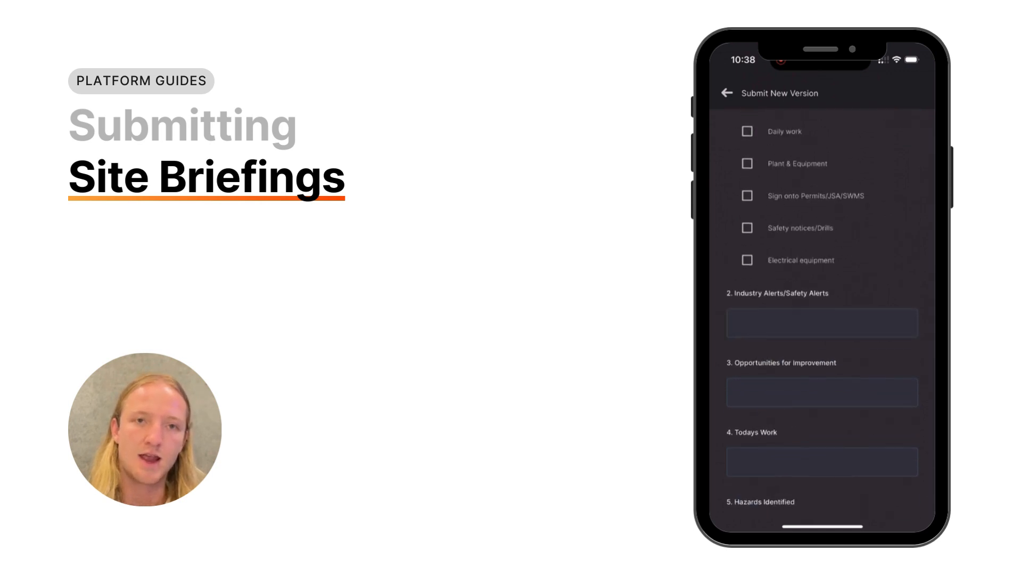
{"action": "scroll", "scroll_direction": "down", "scroll_amount": 3}
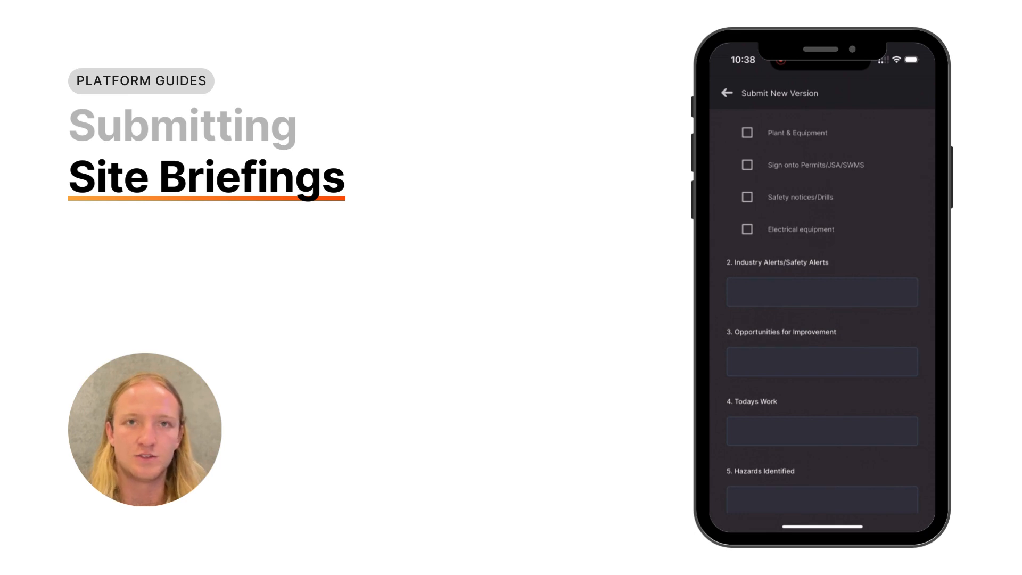
{"action": "scroll", "scroll_direction": "down", "scroll_amount": 3}
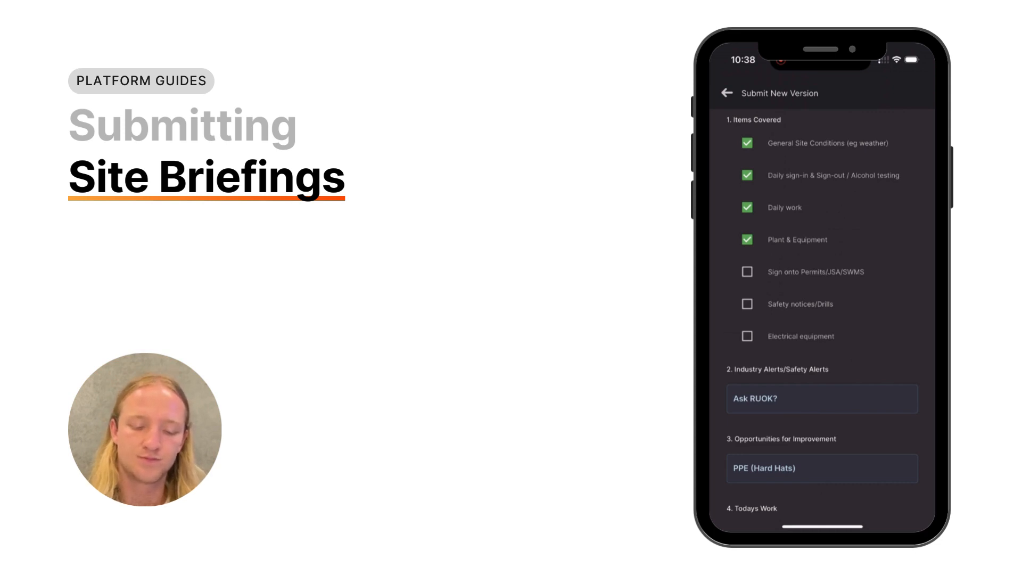
Scroll to the Presented By field and clear the presenter name for re-entry
{"action": "scroll", "scroll_direction": "down", "scroll_amount": 3}
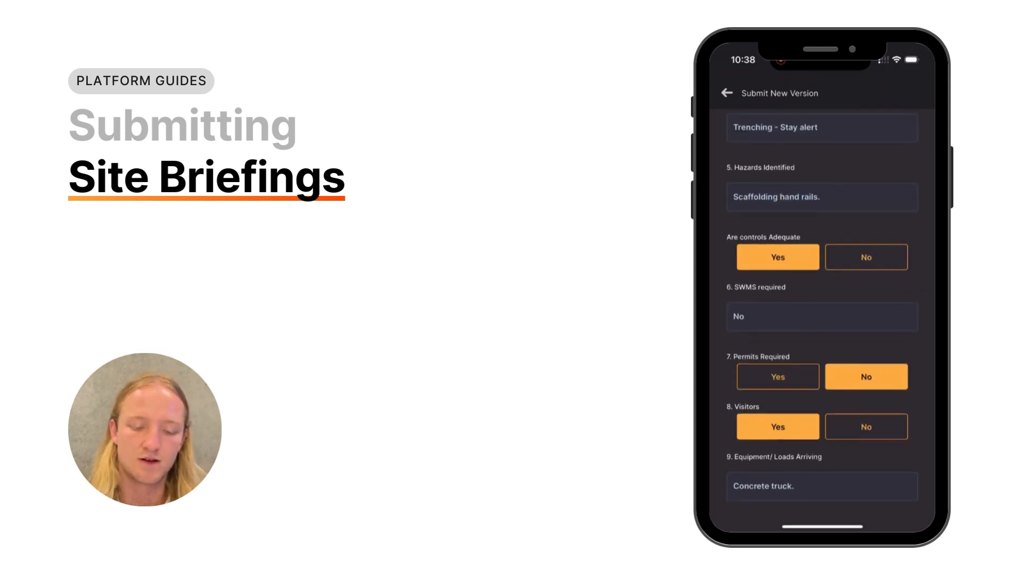
{"action": "scroll", "scroll_direction": "down", "scroll_amount": 3}
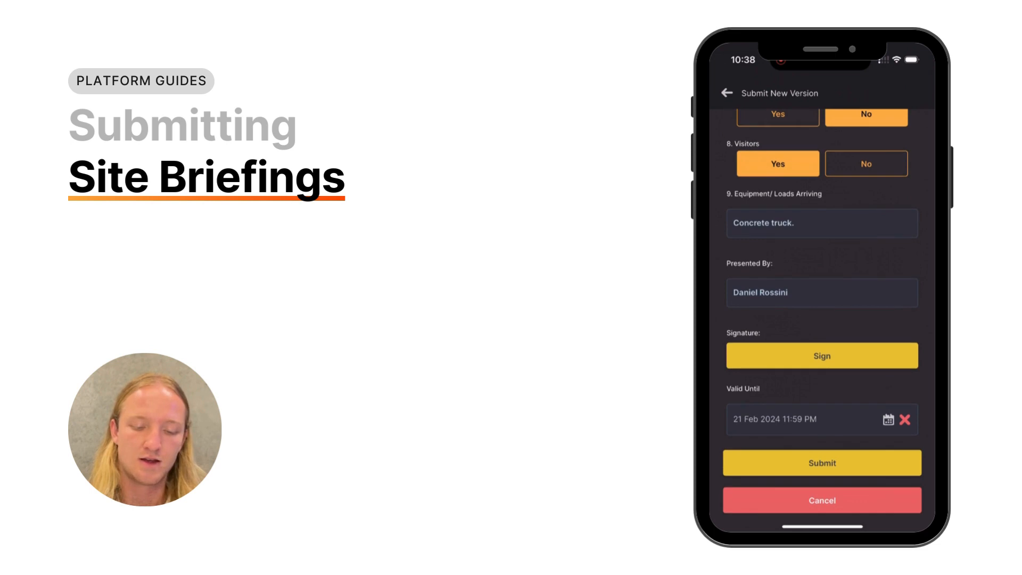
{"action": "left_click", "coordinate": [822, 292]}
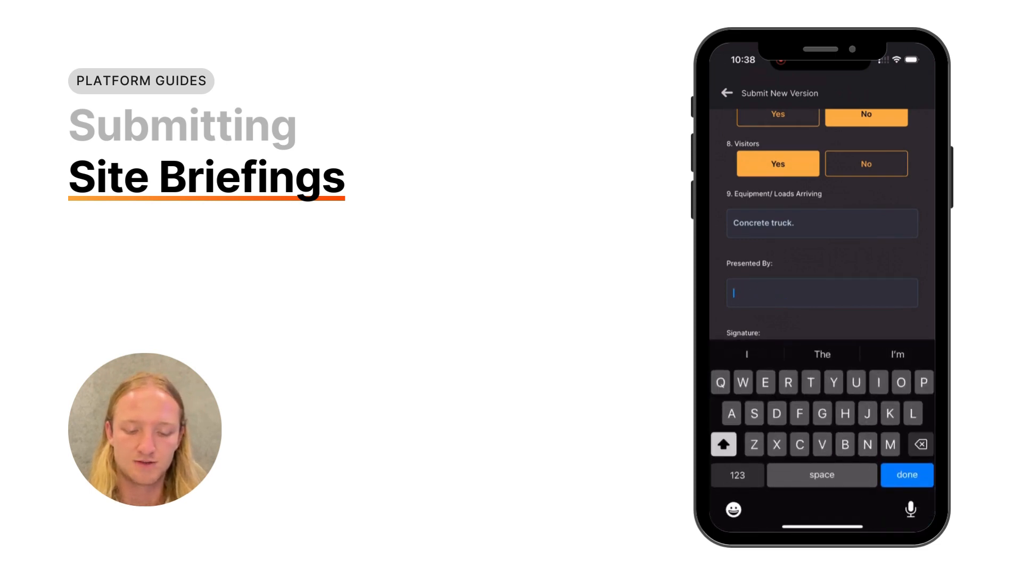
Enter 'Max Cu' as the presenter name in the Presented By field
{"action": "type", "text": "Max Cuthbertson"}
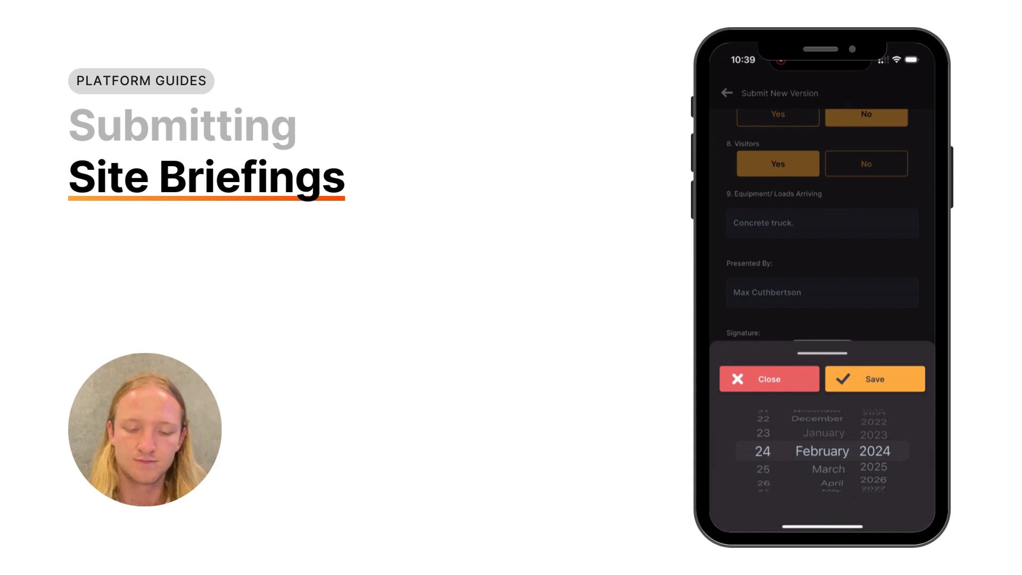
Keep 24 February 2024 as the briefing's valid-until date
{"action": "left_click", "coordinate": [874, 379]}
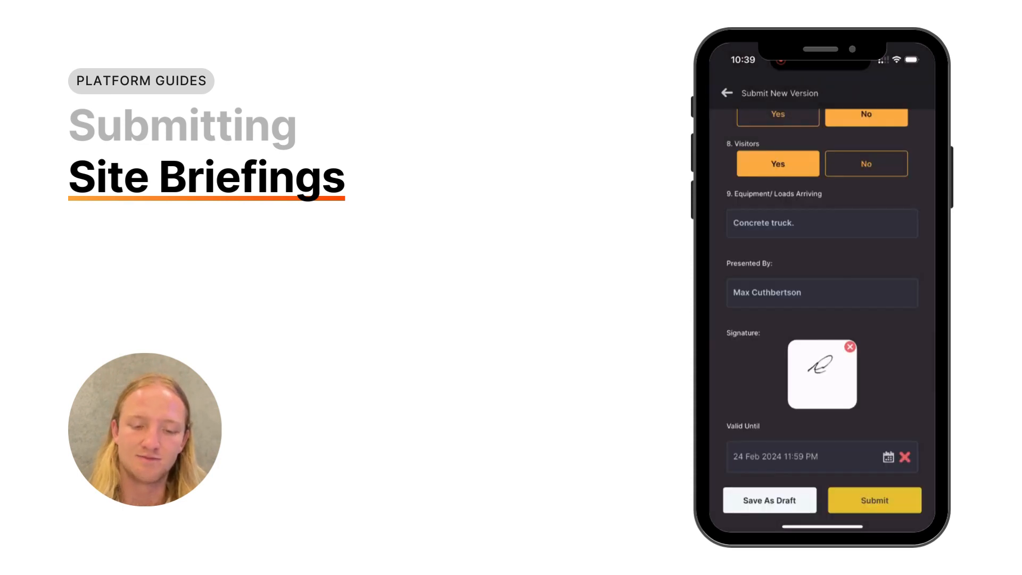